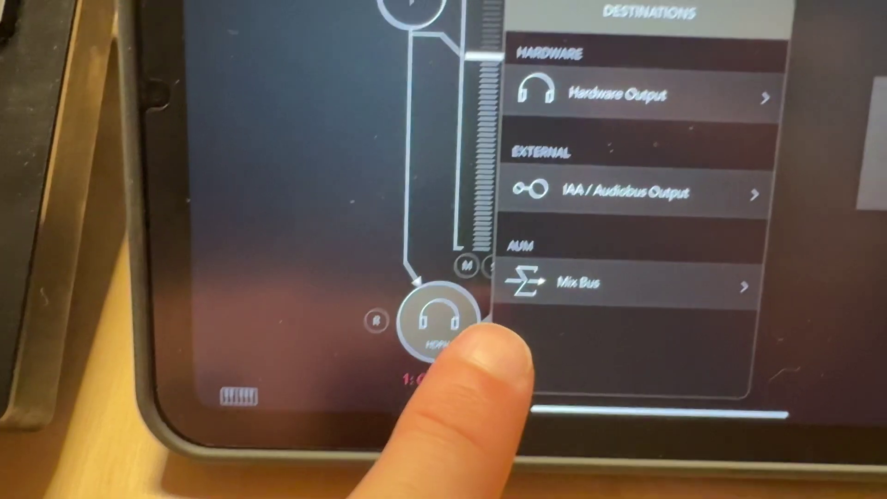
# - Show the channel's hardware output destinations: bluebox stereo, left and right outputs
pyautogui.click(621, 94)
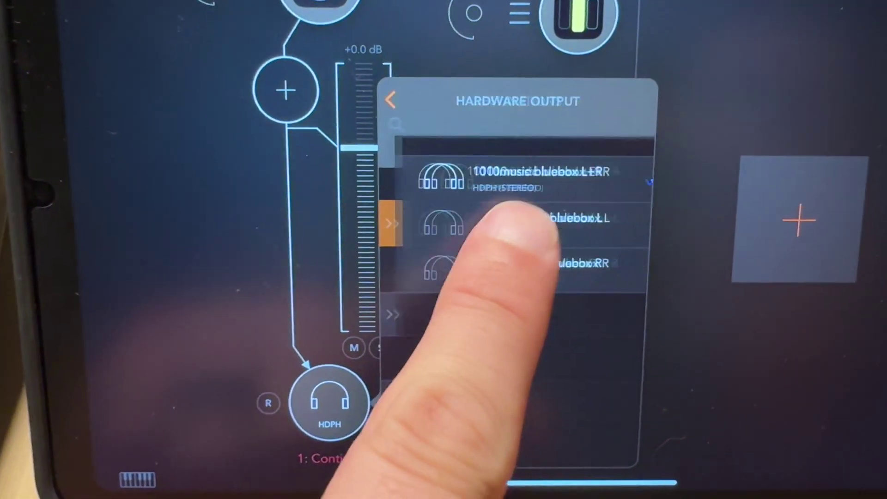